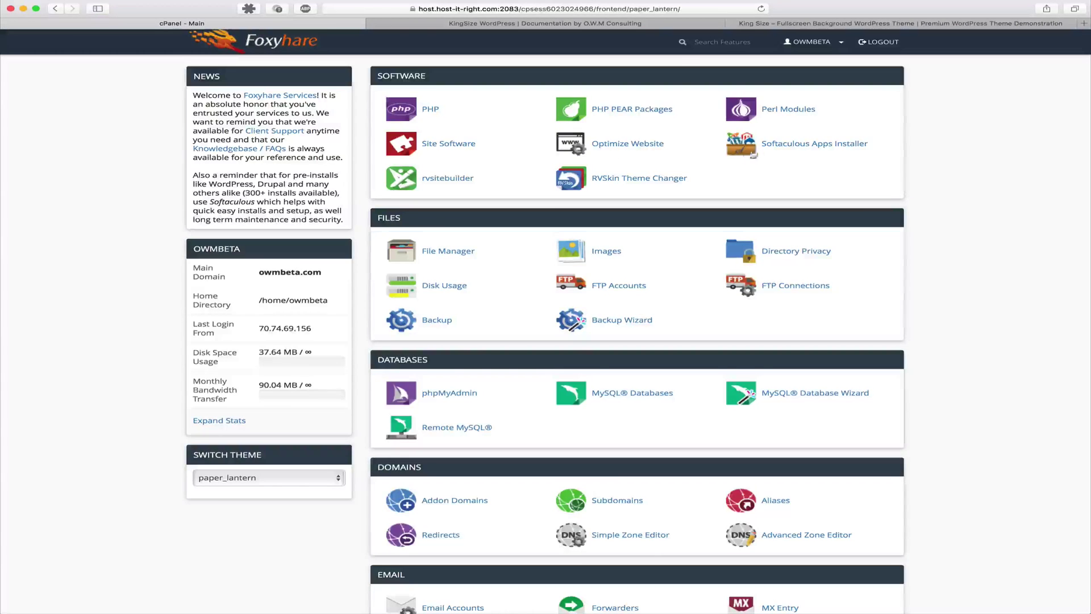
pyautogui.moveTo(814, 143)
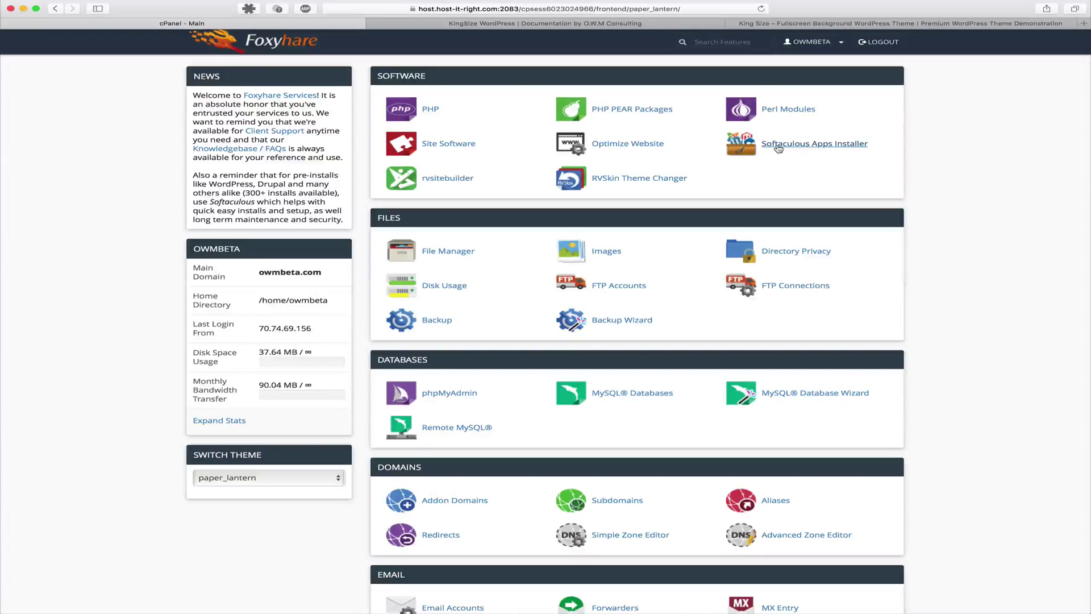
# Start a new WordPress install from the Softaculous Apps Installer's Top Scripts.
pyautogui.click(814, 143)
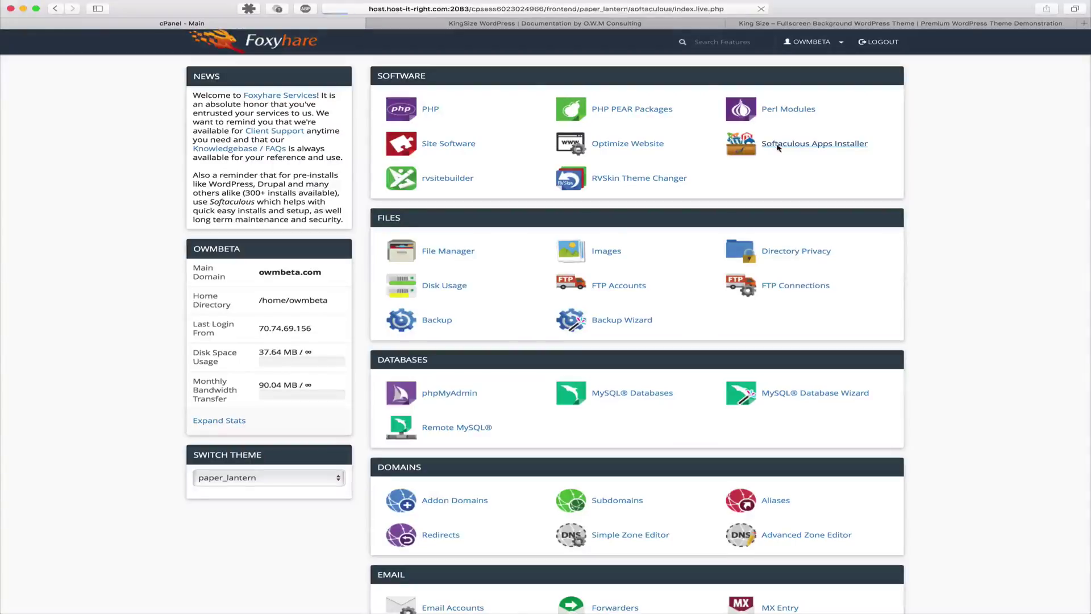
pyautogui.click(814, 143)
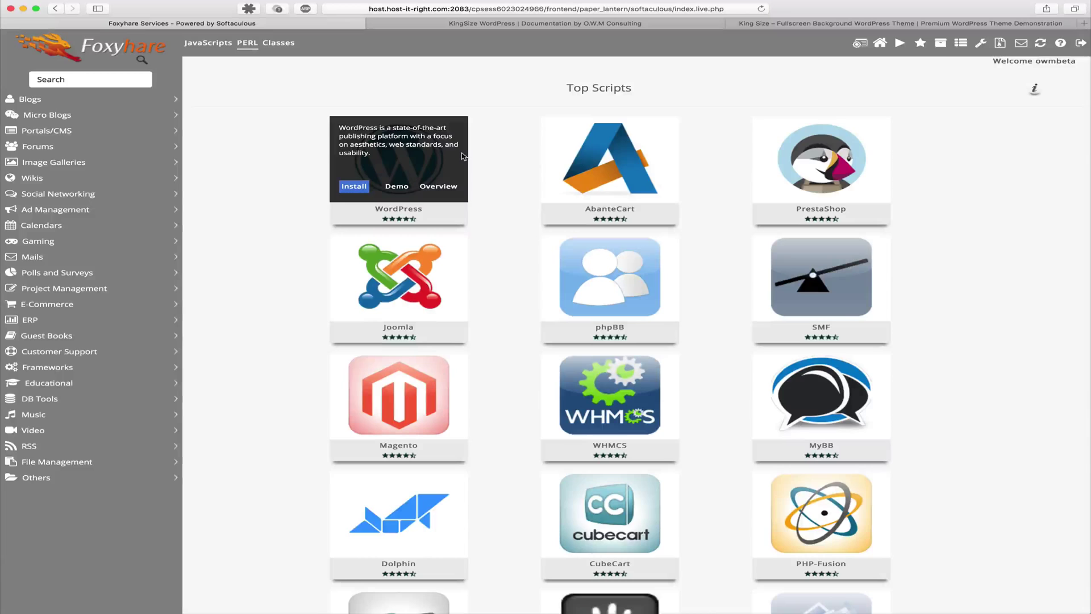
pyautogui.click(355, 187)
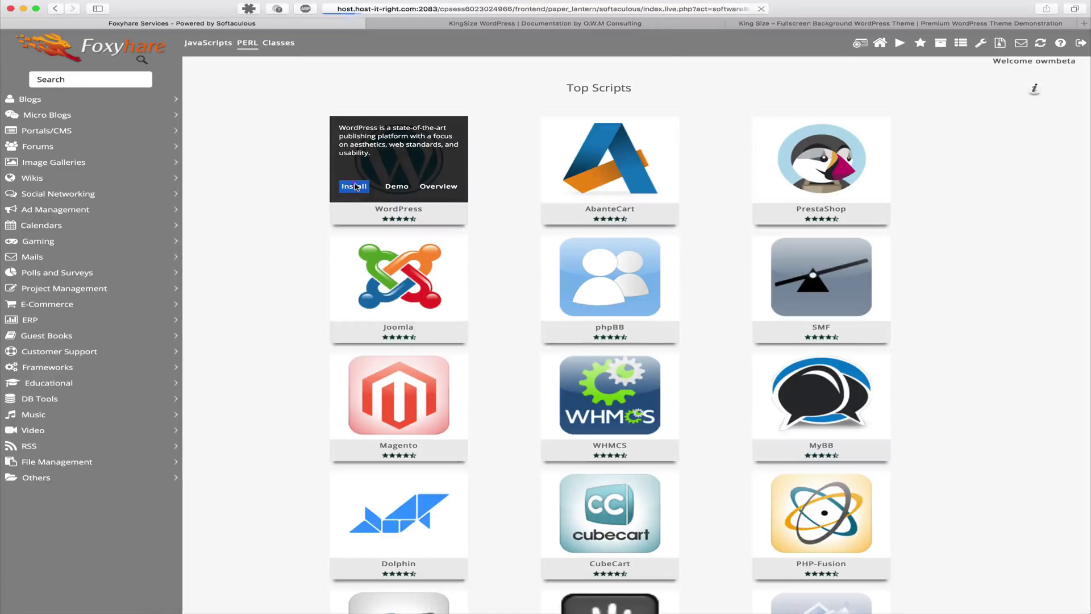
pyautogui.click(354, 186)
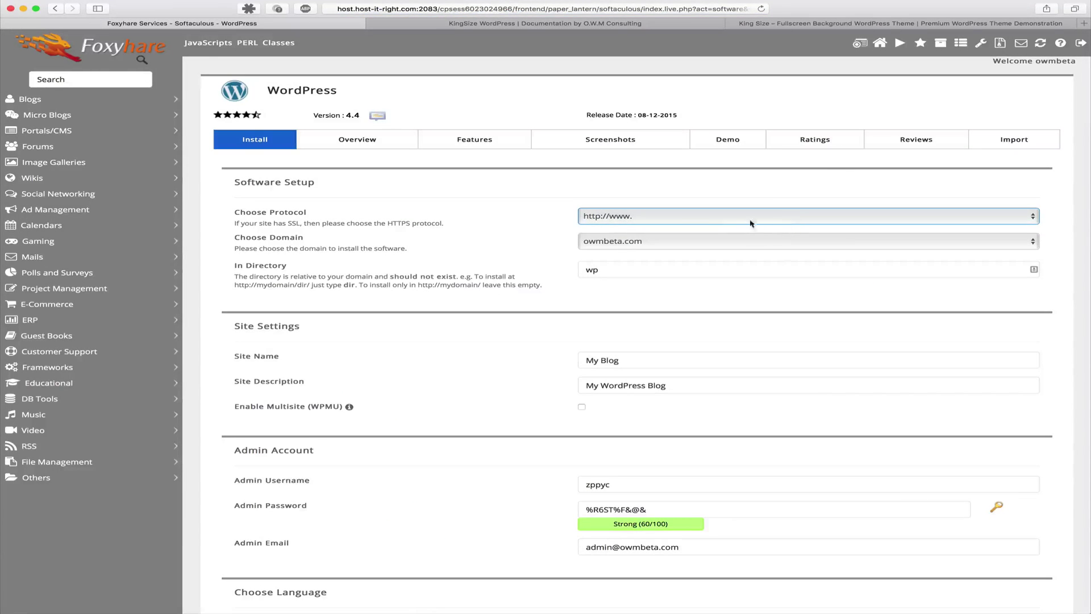
pyautogui.click(805, 215)
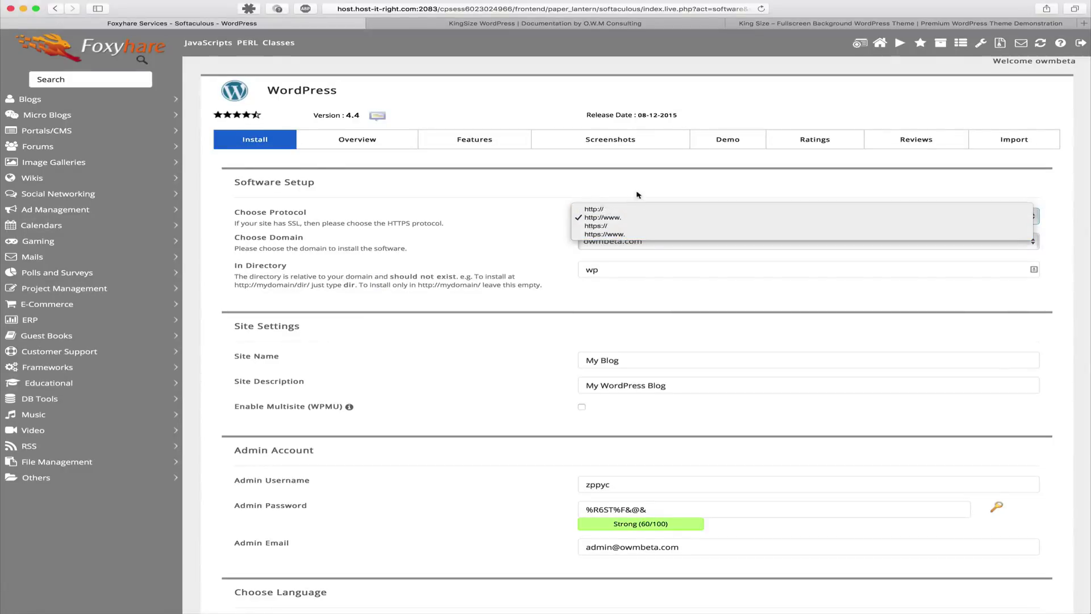
pyautogui.click(603, 217)
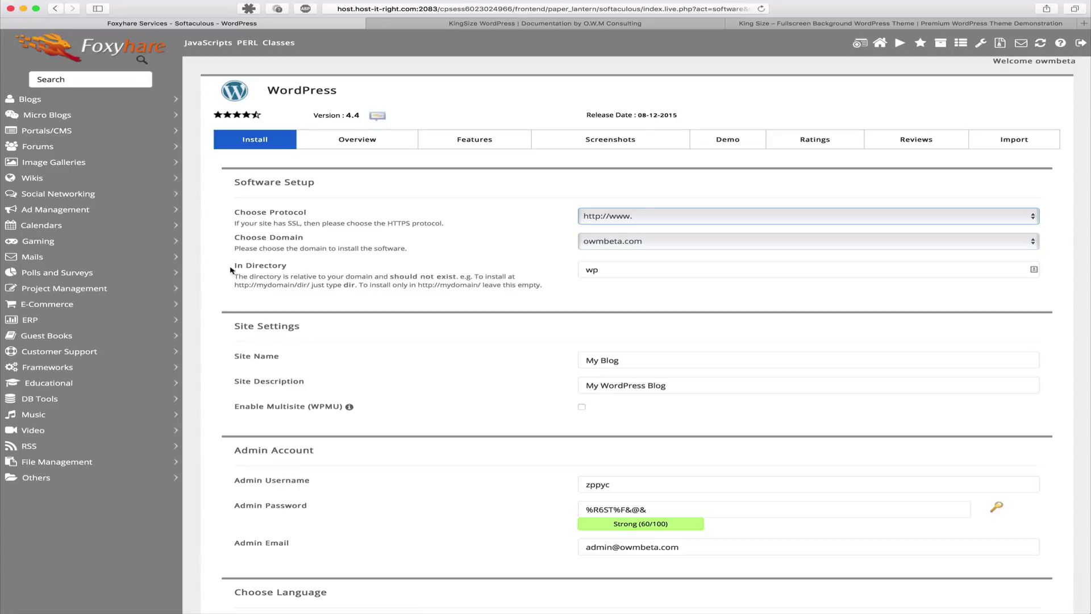
pyautogui.click(807, 269)
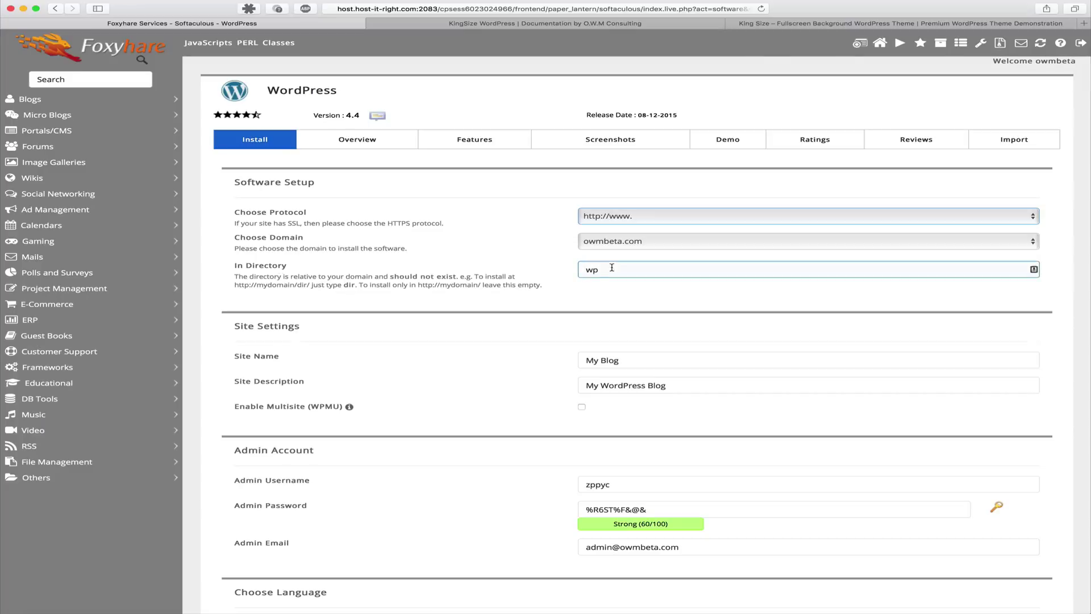
pyautogui.doubleClick(591, 269)
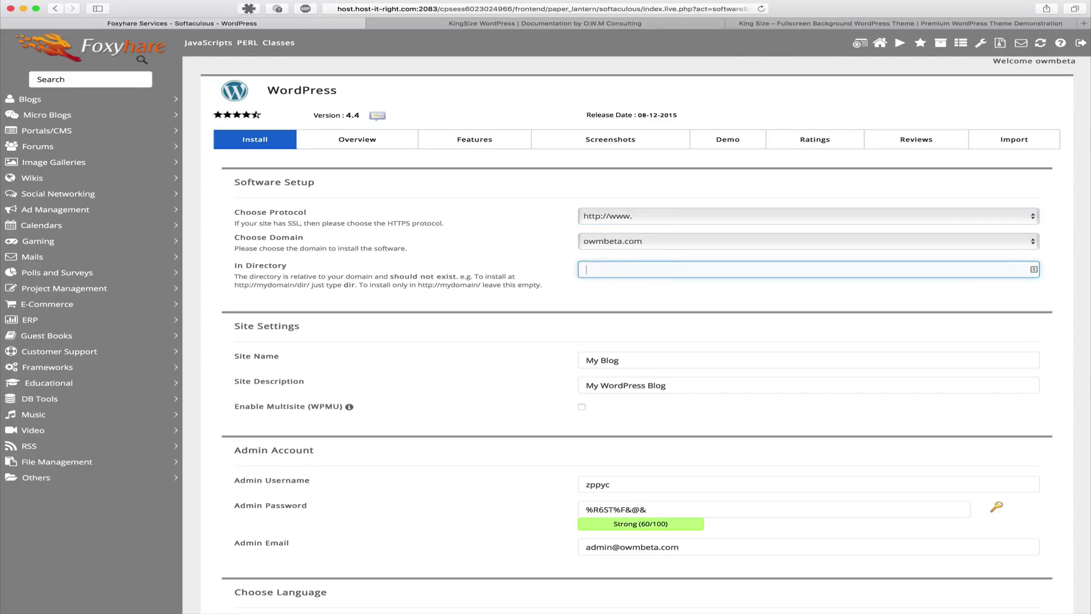
pyautogui.scroll(-3)
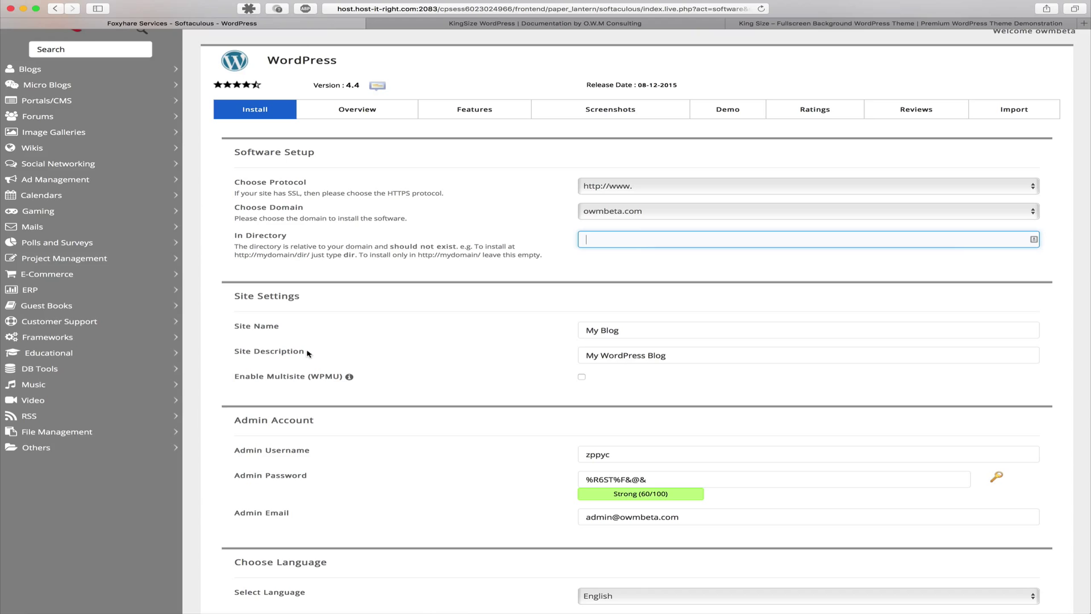
# Enter a new admin password, set the admin username to OurWebMedia and keep English as the language.
pyautogui.scroll(-3)
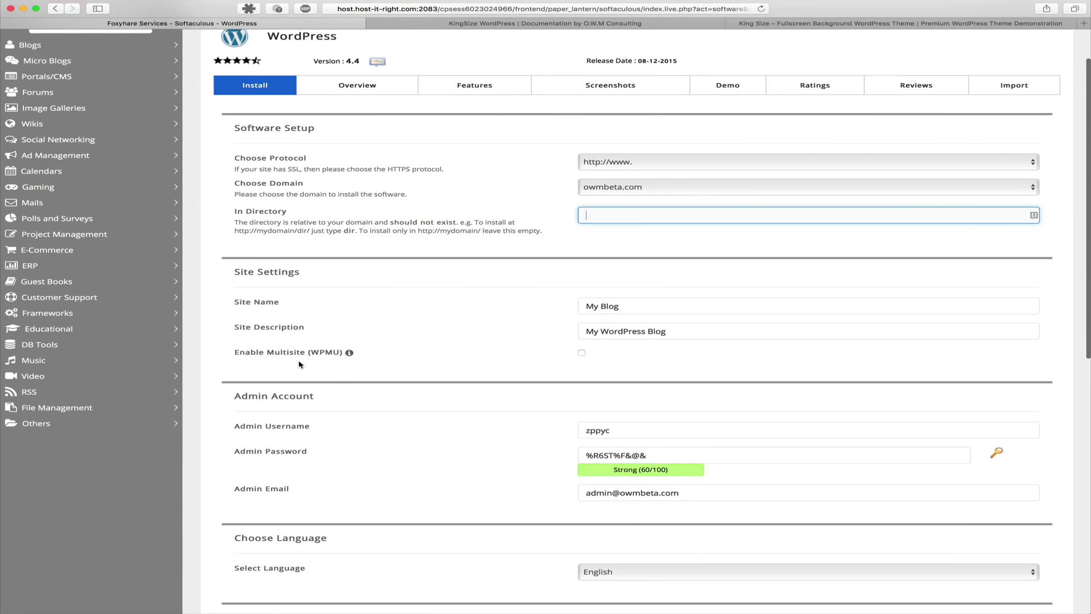
pyautogui.scroll(-3)
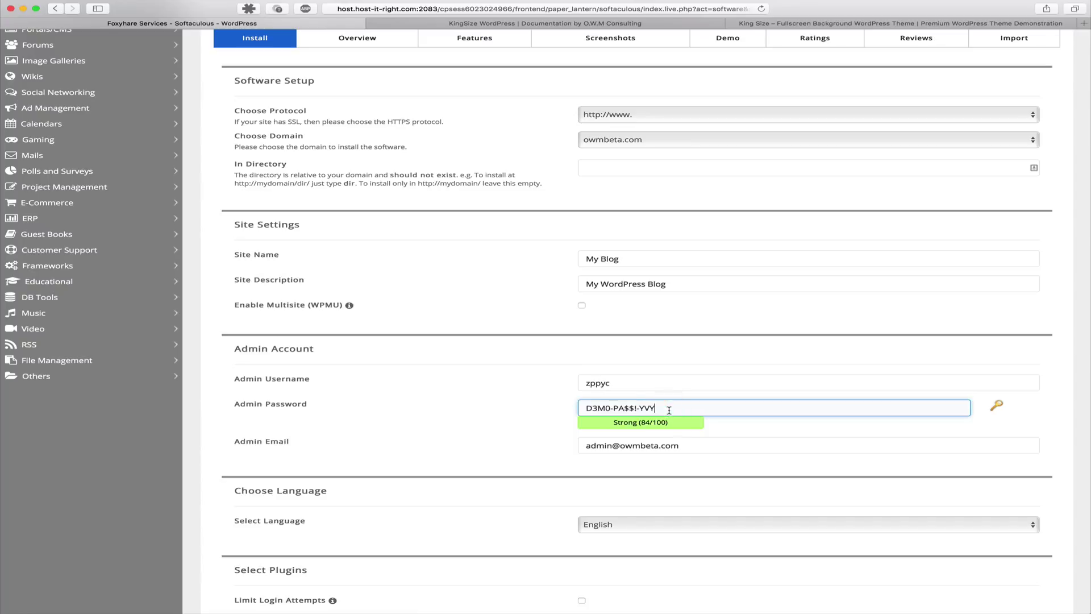
pyautogui.write('o')
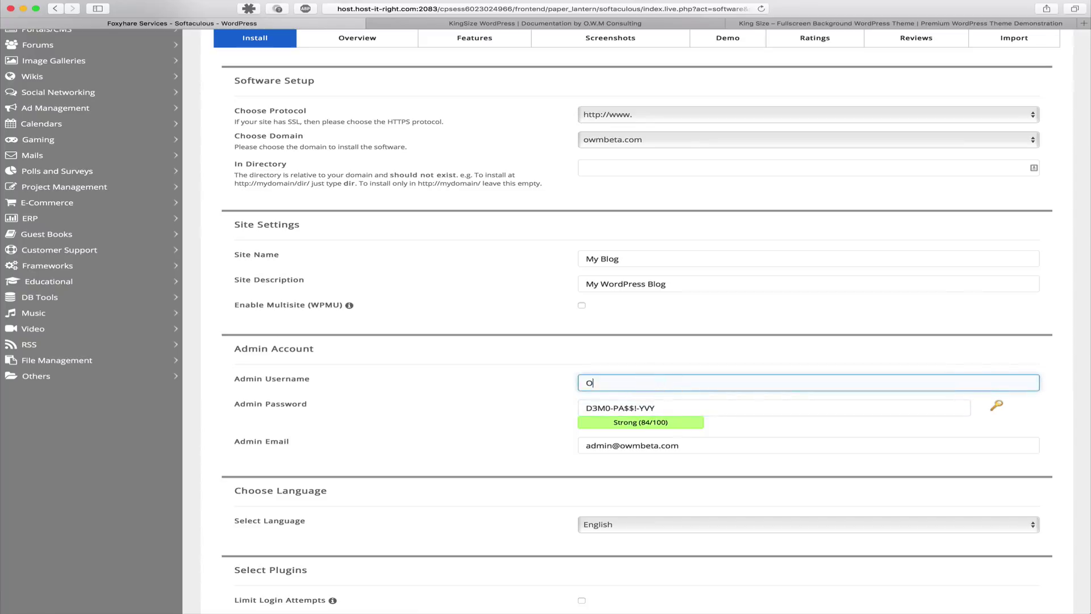
pyautogui.write('urWebMedia')
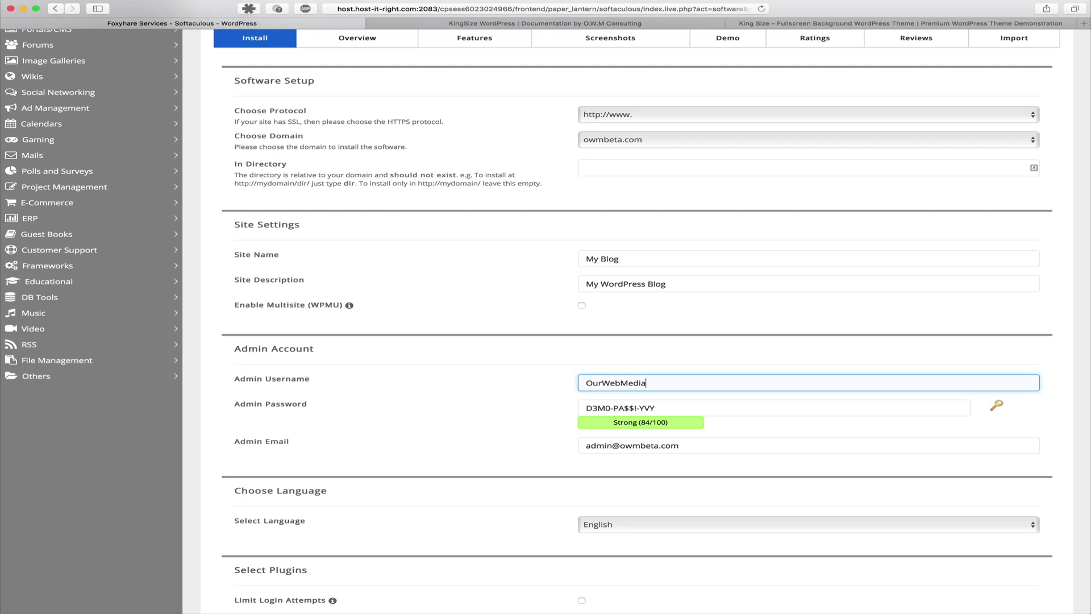
pyautogui.click(807, 352)
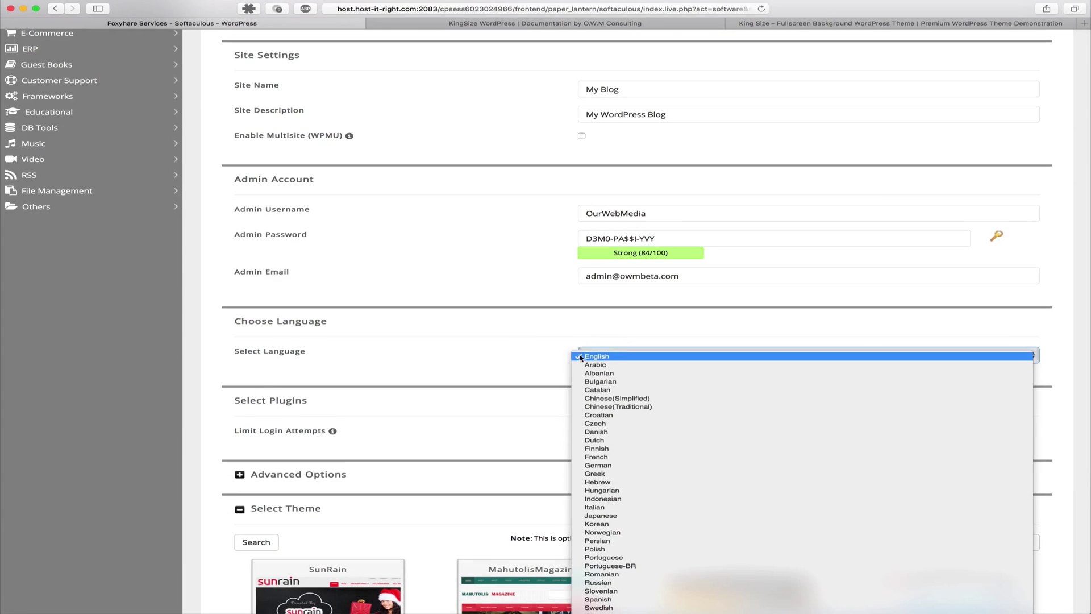
pyautogui.click(596, 356)
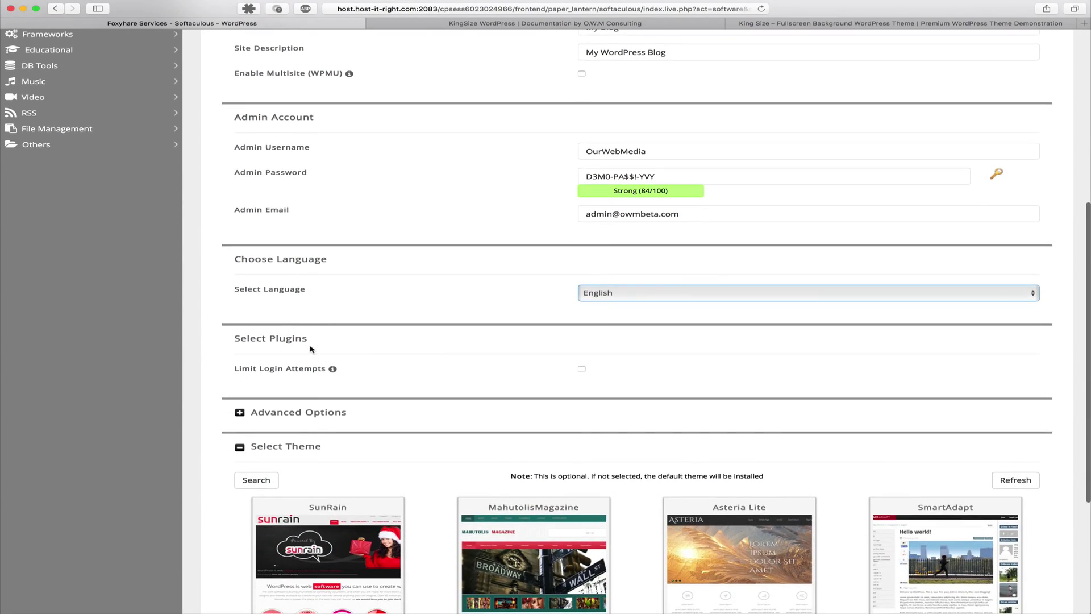
pyautogui.scroll(-3)
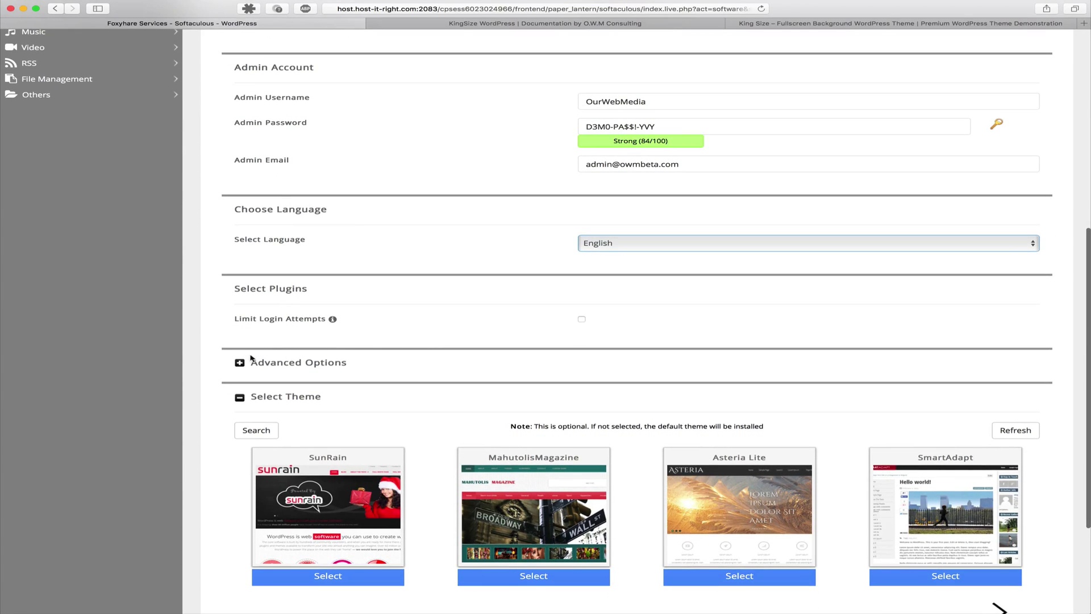
# Reveal the advanced database, table prefix and auto-upgrade options, then review the theme list below.
pyautogui.click(240, 362)
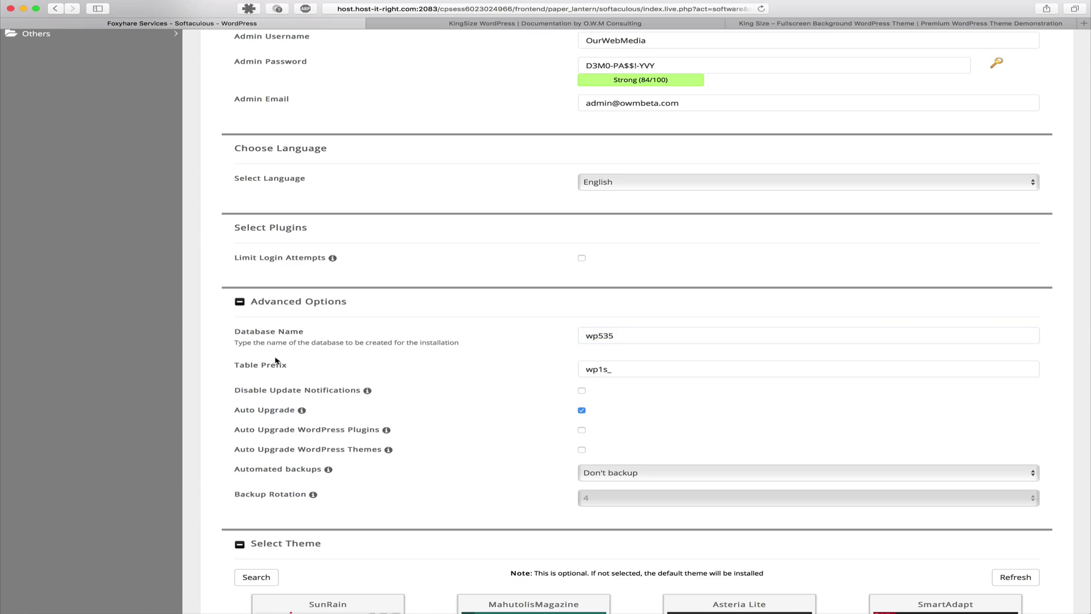
pyautogui.moveTo(297, 407)
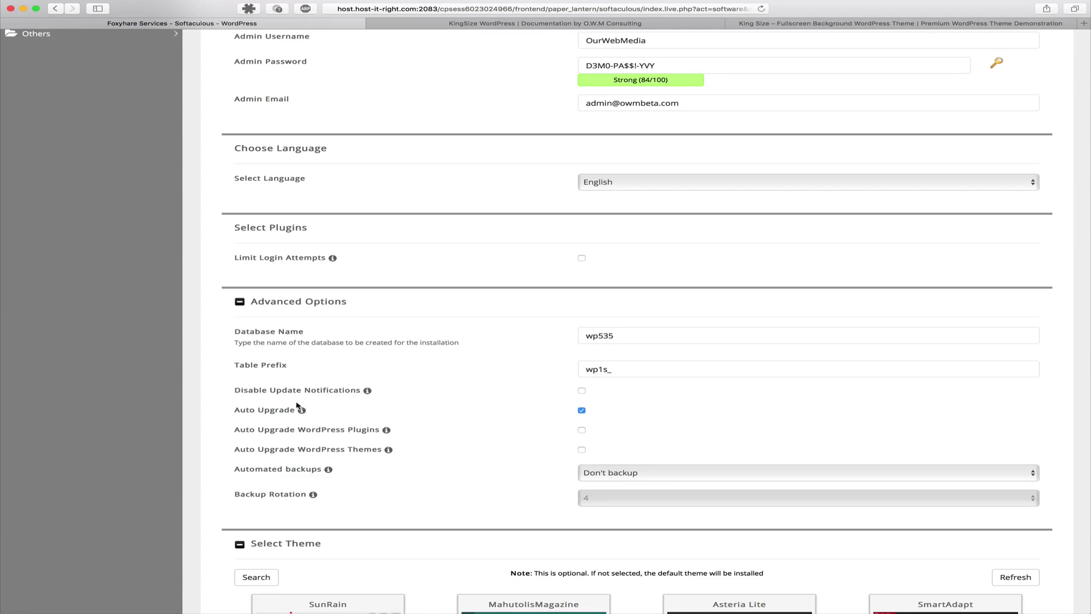
pyautogui.scroll(-3)
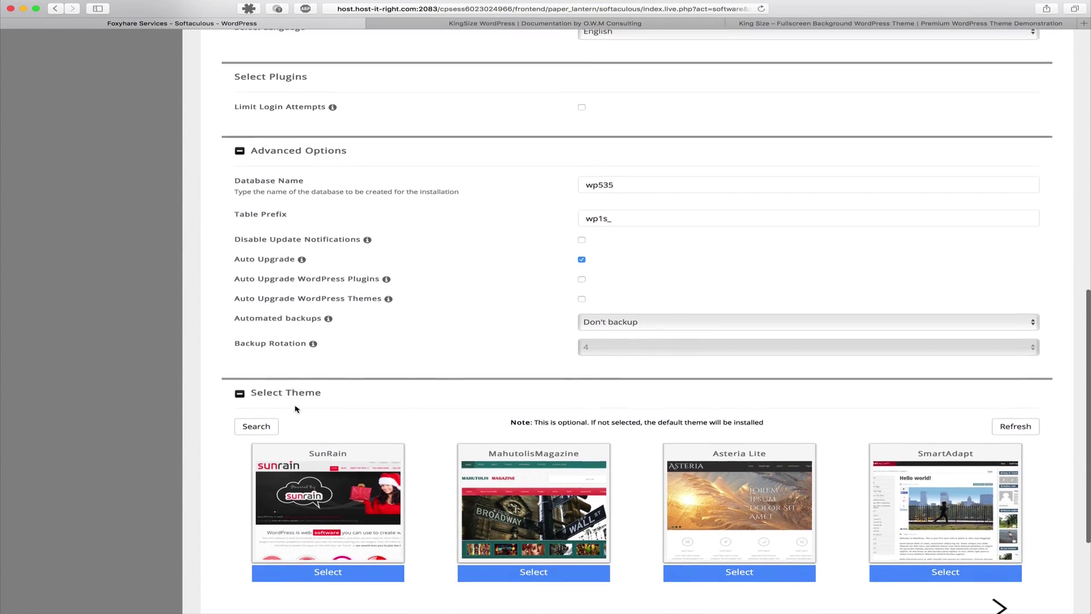
pyautogui.scroll(-3)
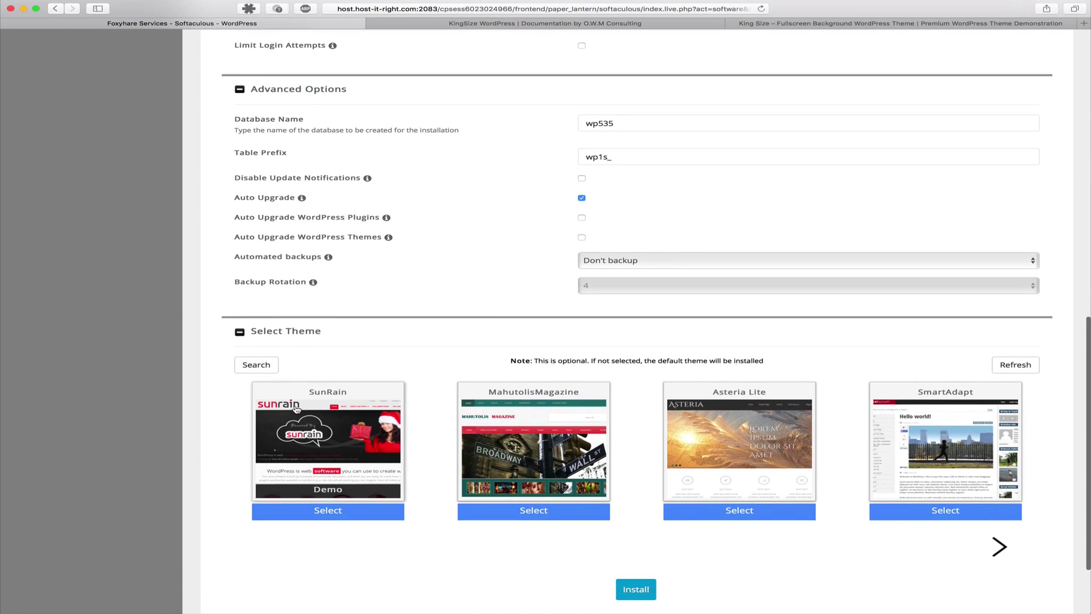
pyautogui.scroll(-3)
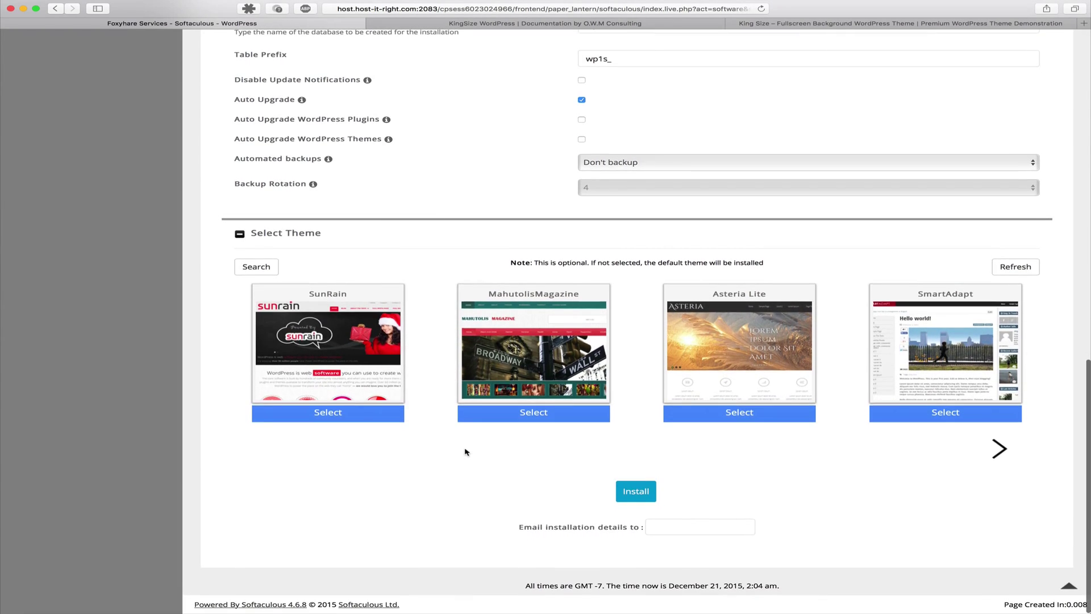
# Activate the empty 'Email installation details to' field before launching the install.
pyautogui.click(700, 526)
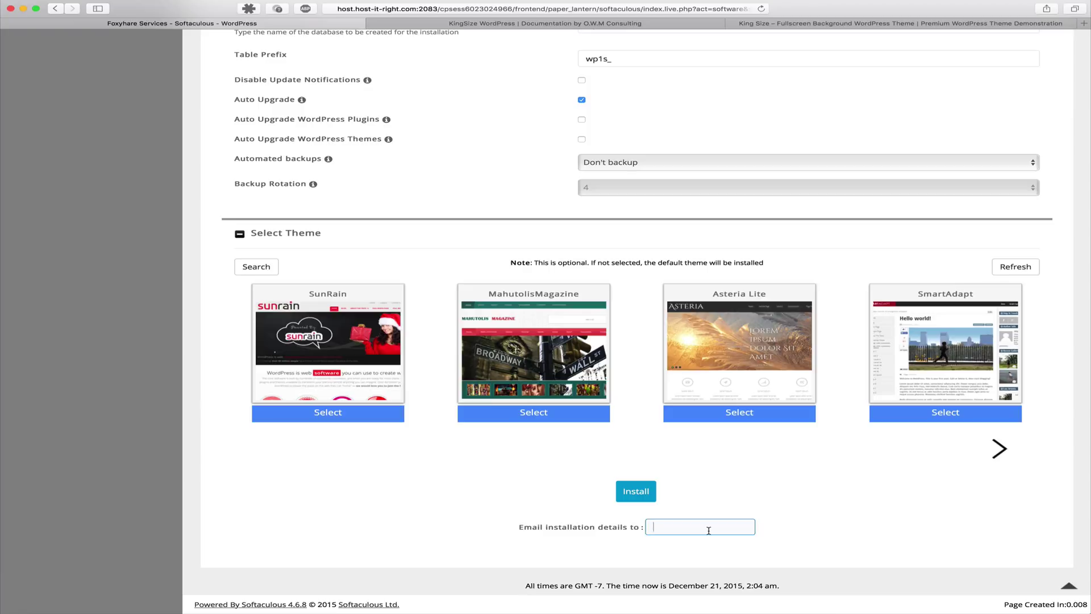
pyautogui.moveTo(495, 449)
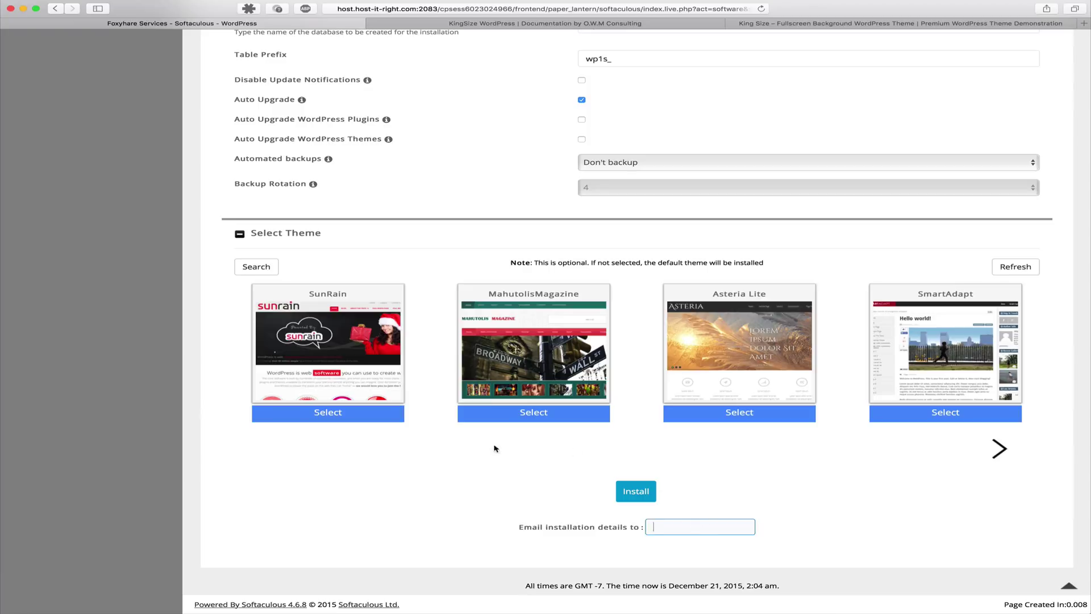
pyautogui.moveTo(536, 486)
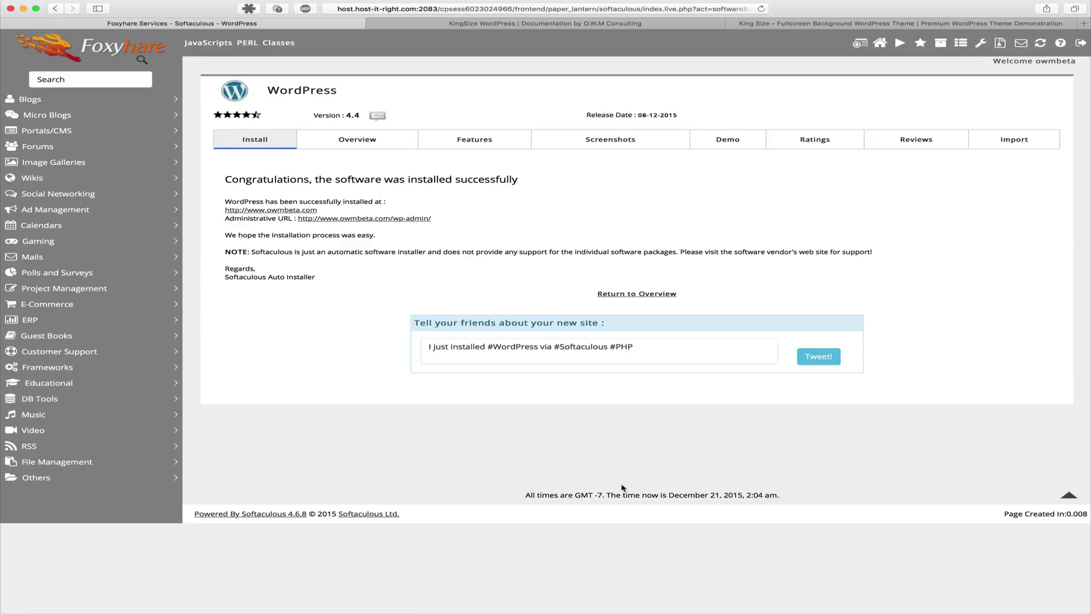
pyautogui.moveTo(270, 210)
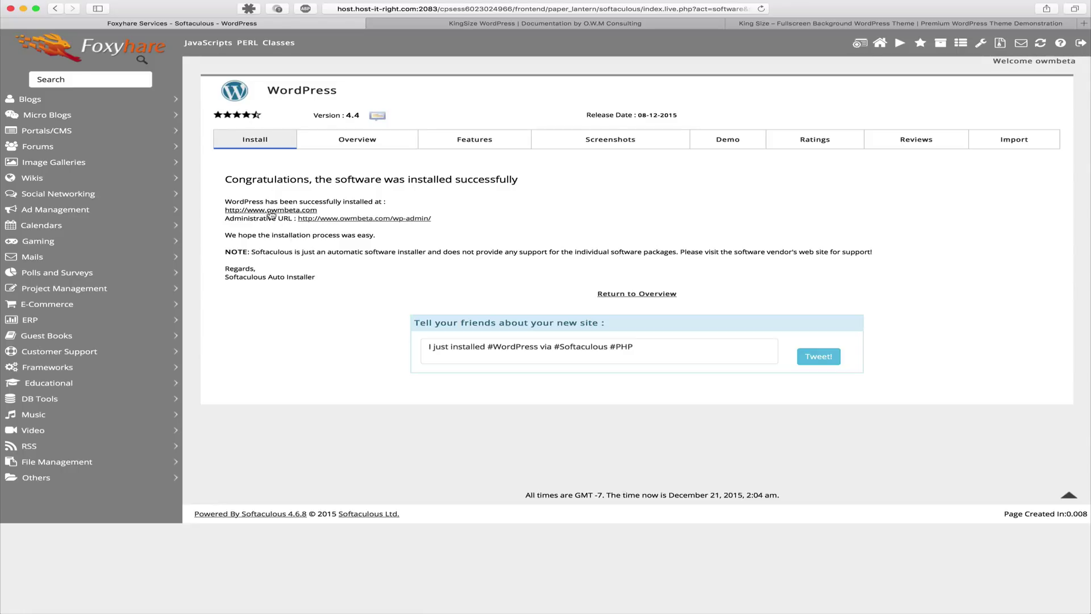
pyautogui.moveTo(296, 214)
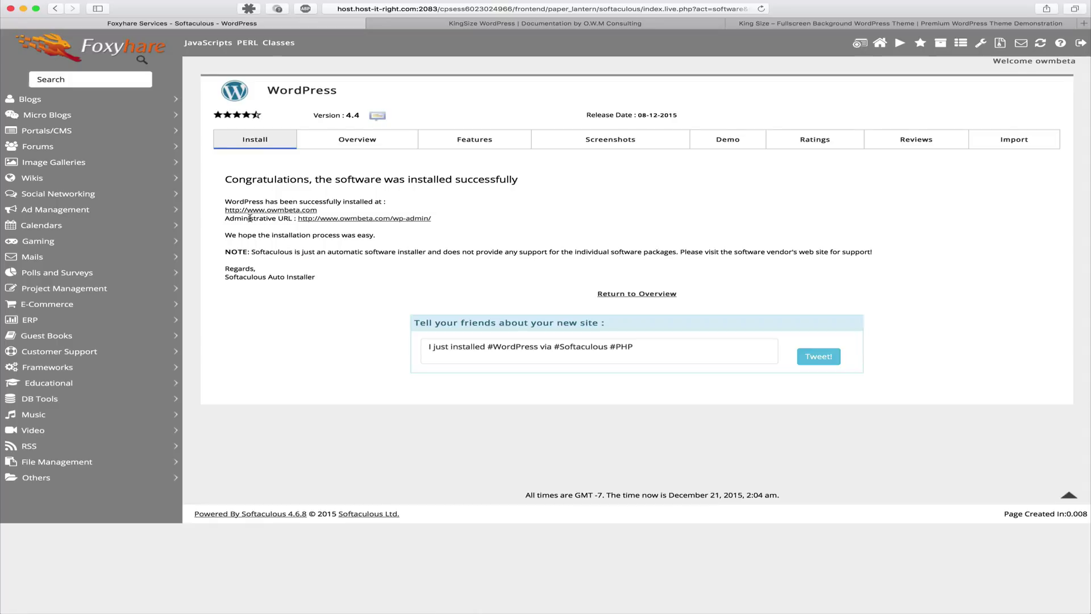
pyautogui.moveTo(369, 224)
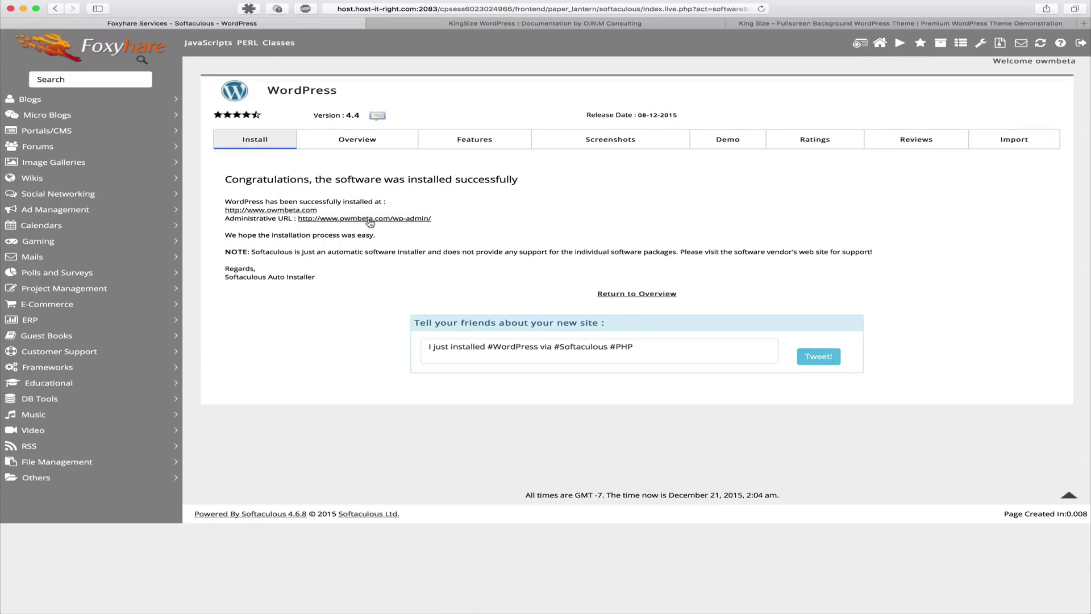
pyautogui.moveTo(414, 225)
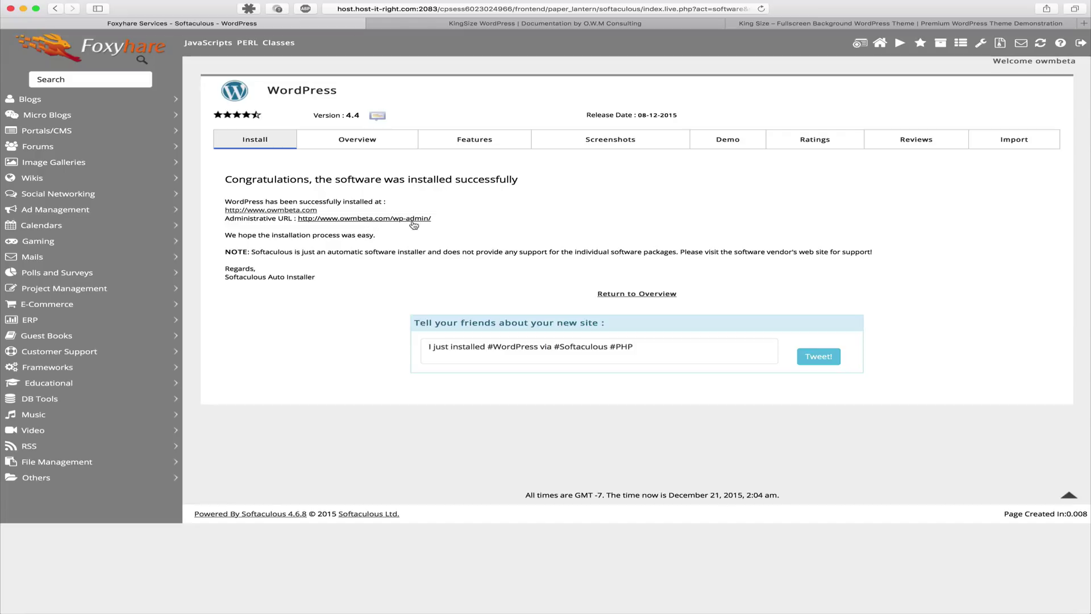